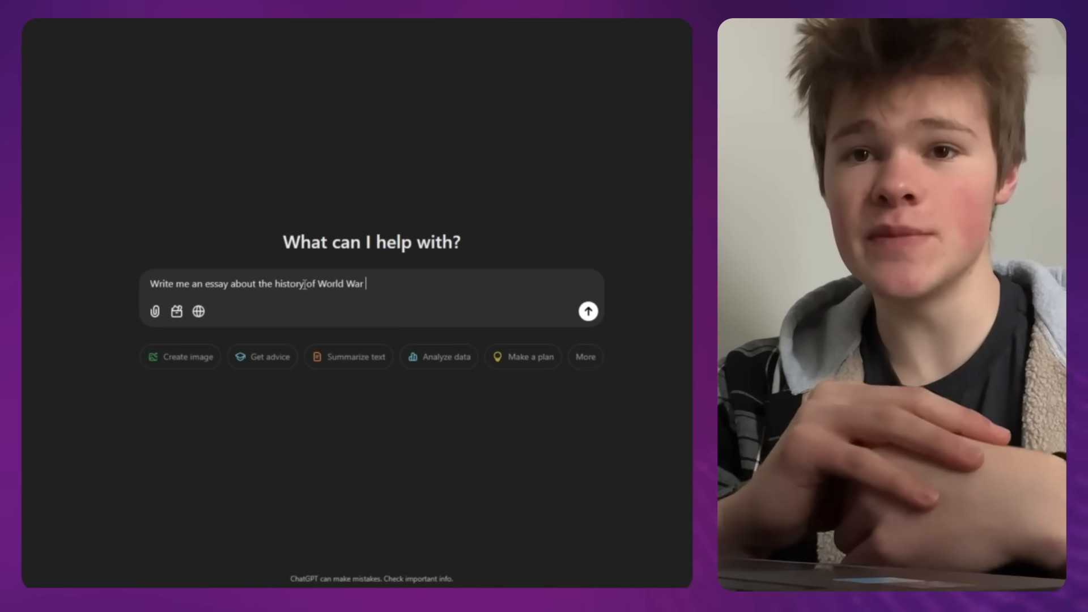
Send ChatGPT the request for an essay on the World Wars' history
click(587, 311)
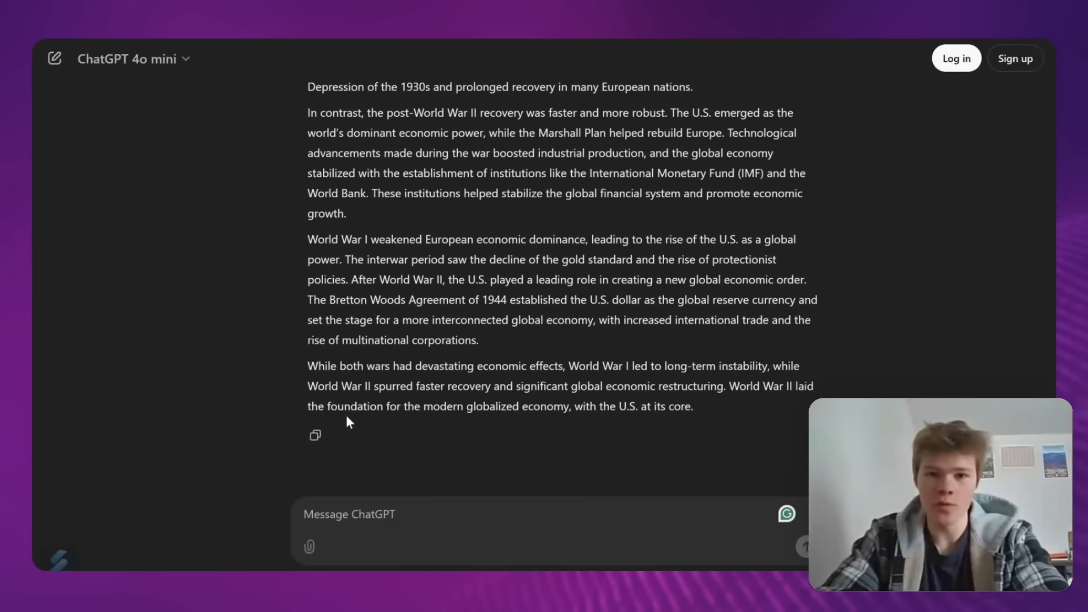
Copy ChatGPT's essay comparing the economic effects of World War I and II
click(315, 435)
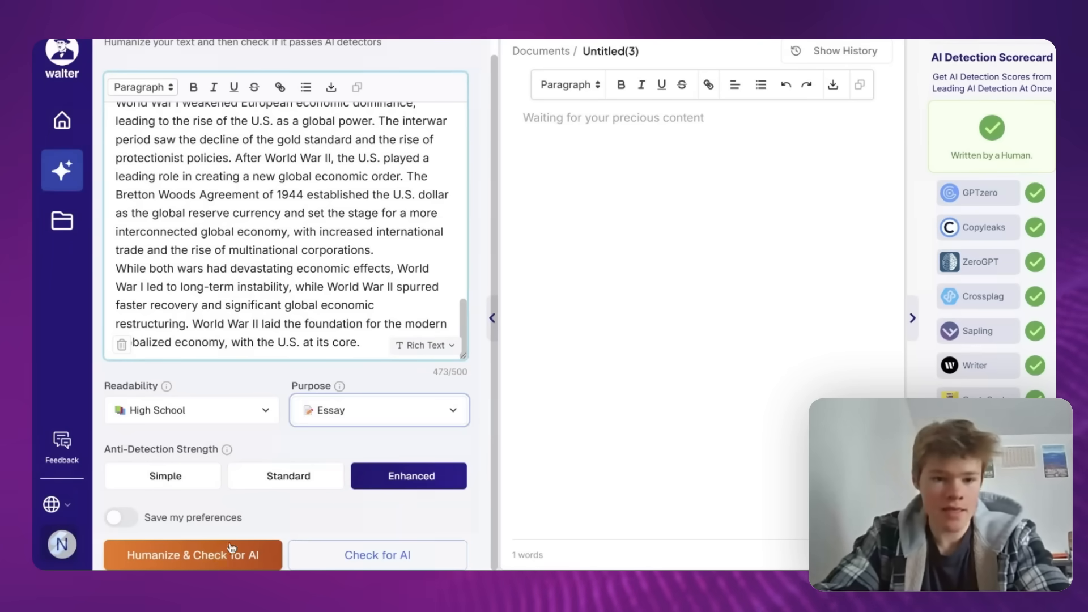
Run Humanize & Check for AI on the essay at High School, Essay, Enhanced settings
click(193, 554)
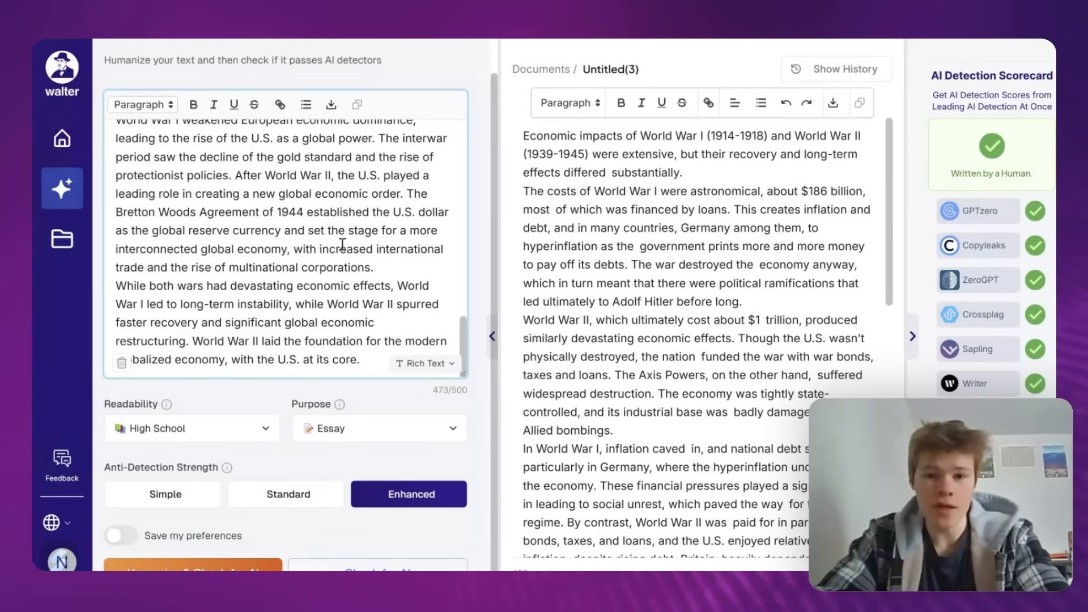
mouse_move(568, 278)
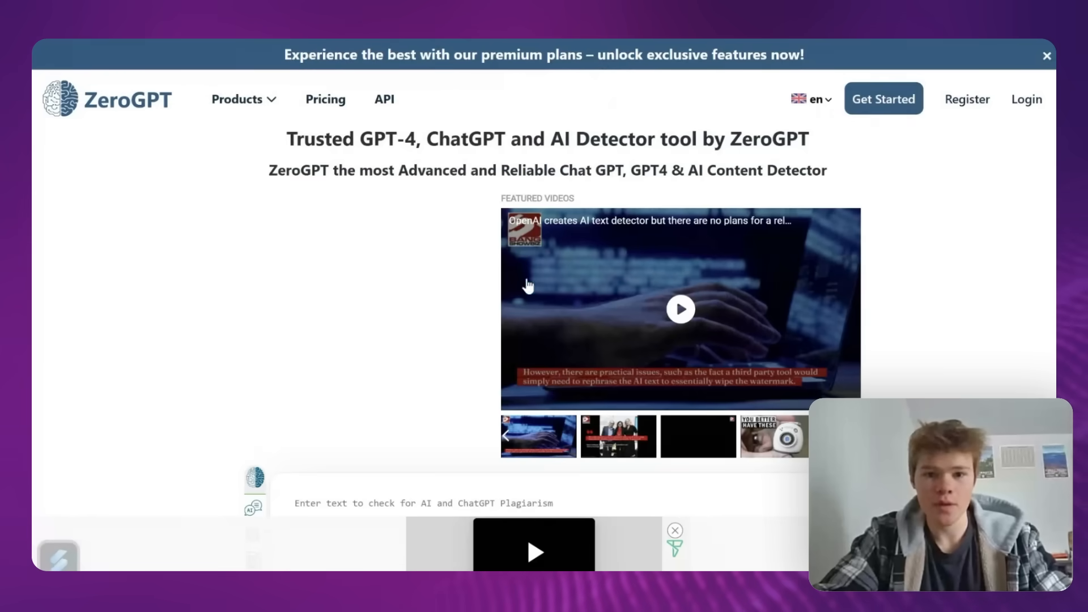
Run ZeroGPT detection on the humanized essay, scoring 14.26% AI
scroll(down, 3)
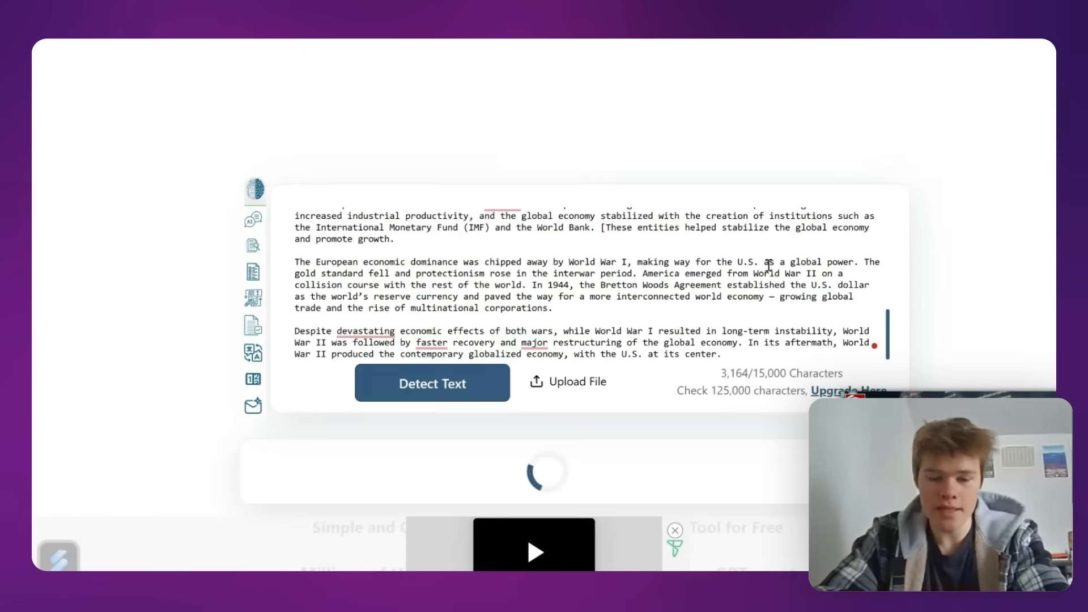
click(432, 383)
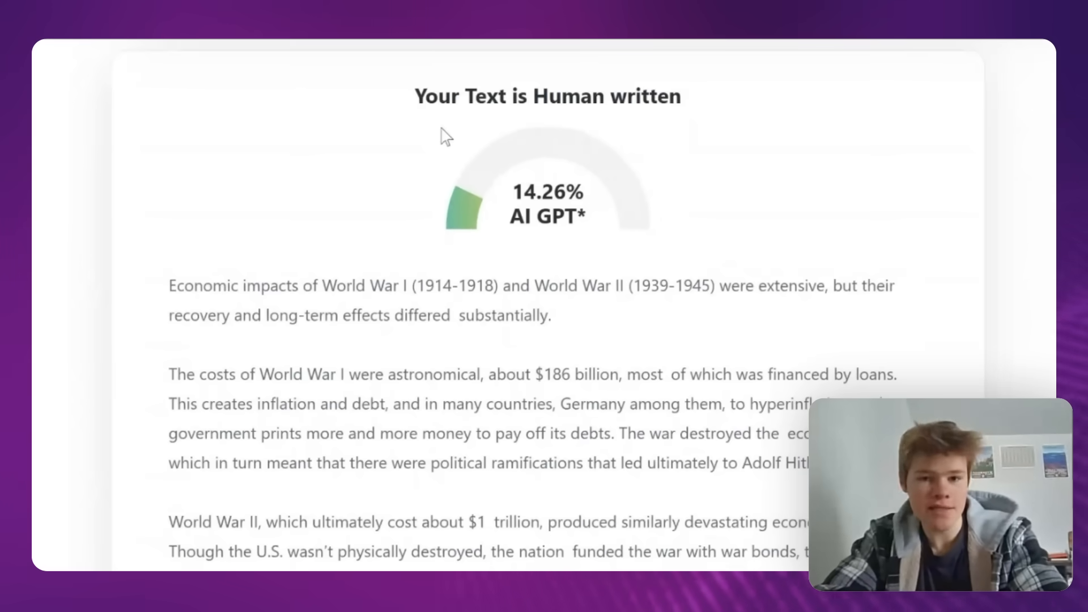
scroll(down, 3)
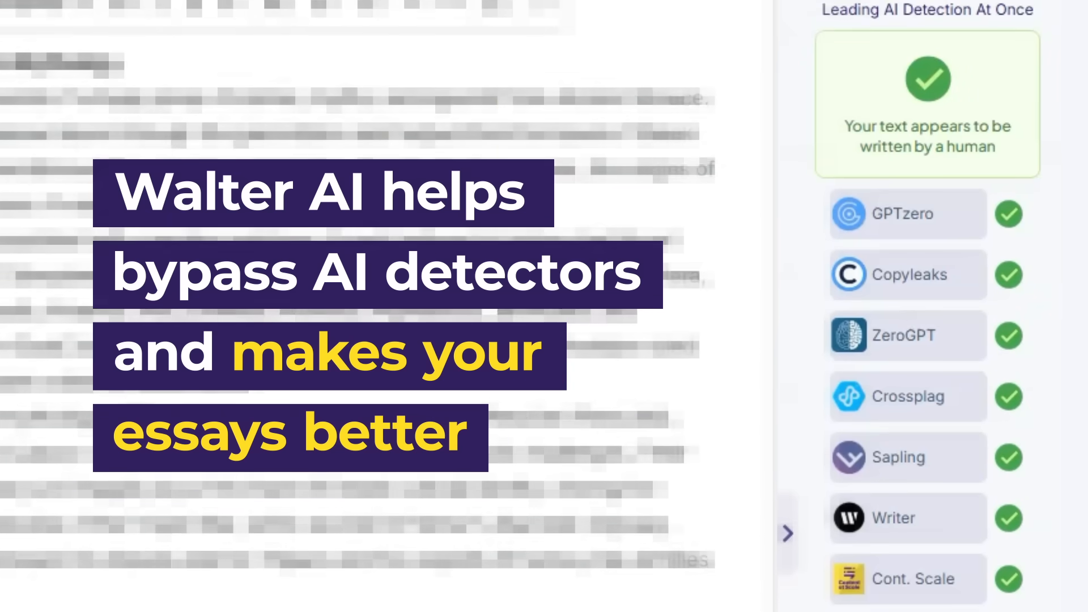
scroll(down, 3)
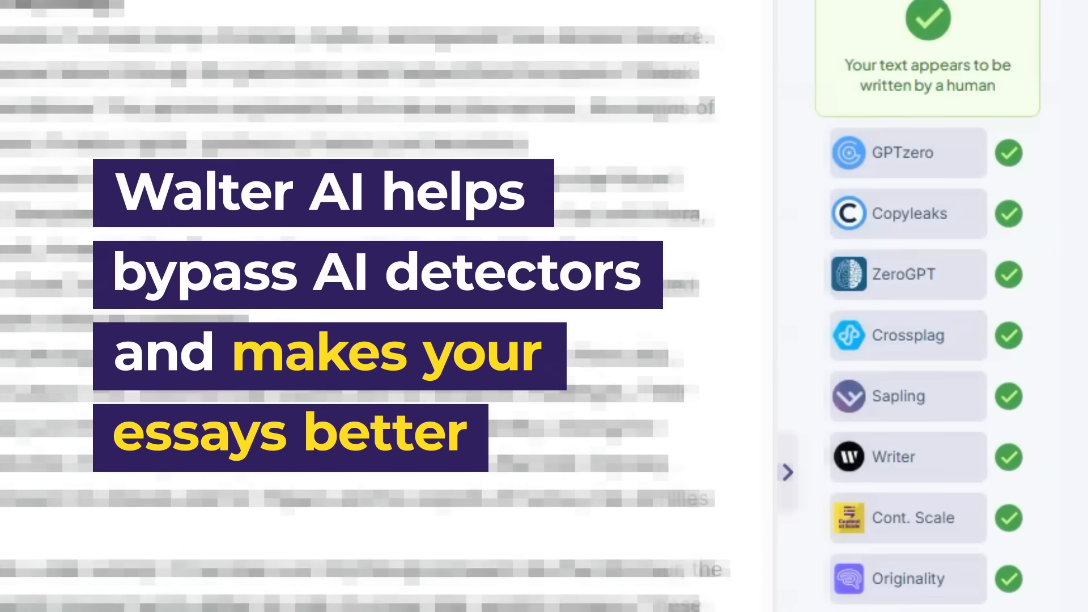